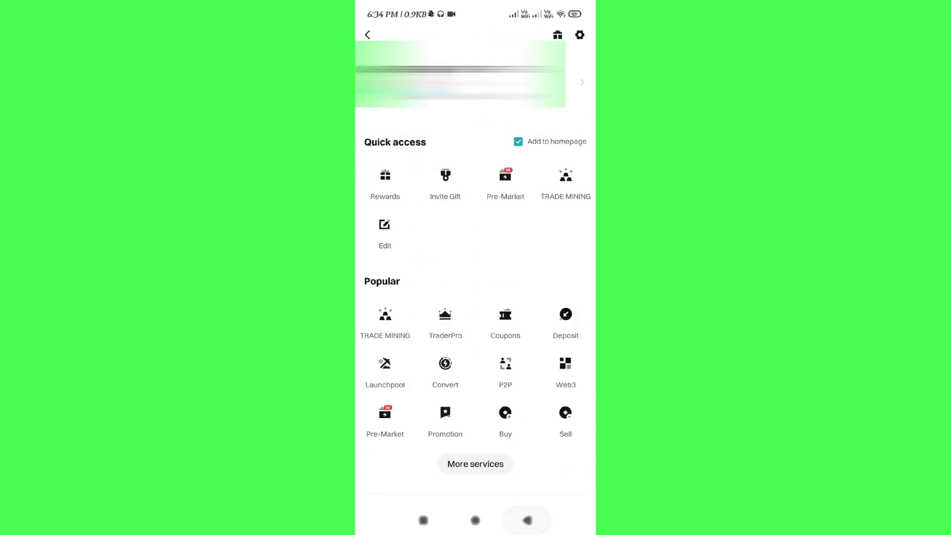
Step: Return from the full services list to the Bitget home screen
{"action": "left_click", "coordinate": [367, 33]}
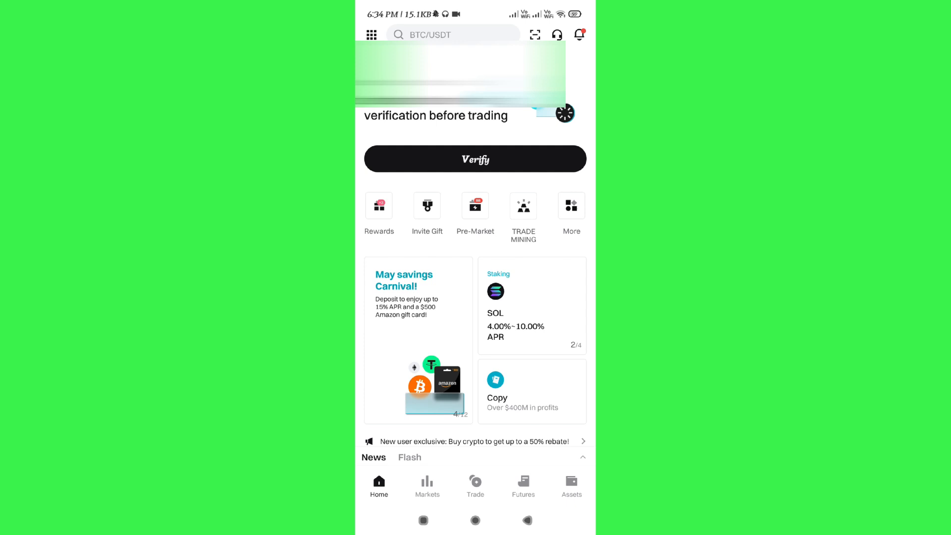
Step: Reach the USDT internal transfer form and choose UID as the recipient account type
{"action": "left_click", "coordinate": [571, 485]}
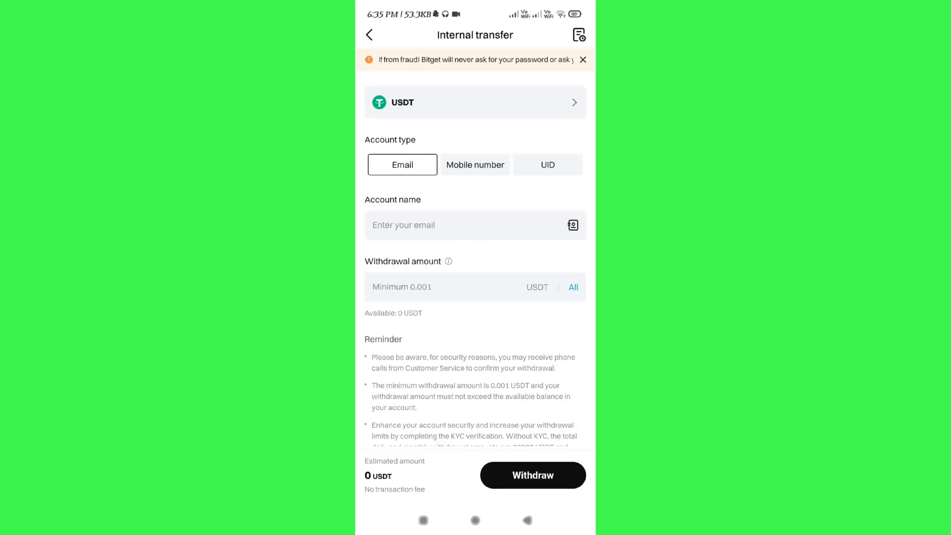
{"action": "left_click", "coordinate": [548, 165]}
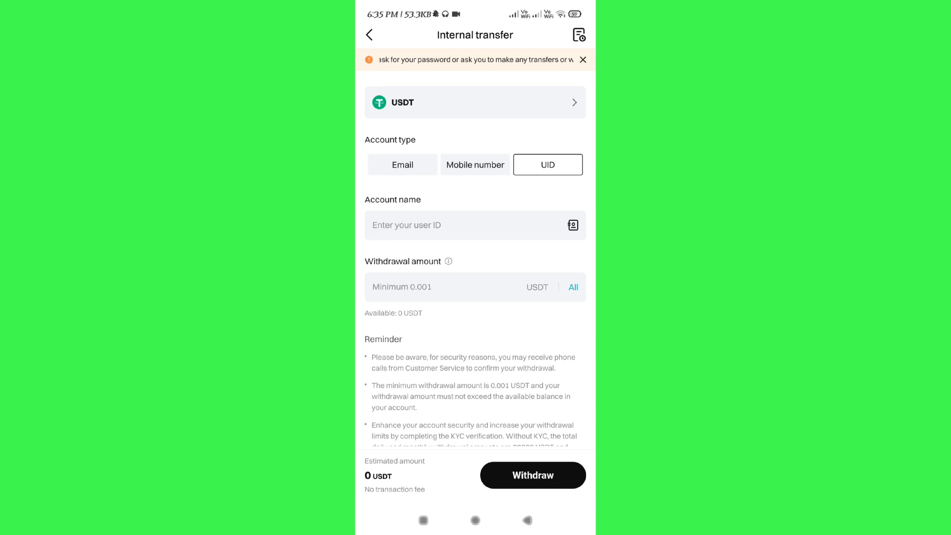